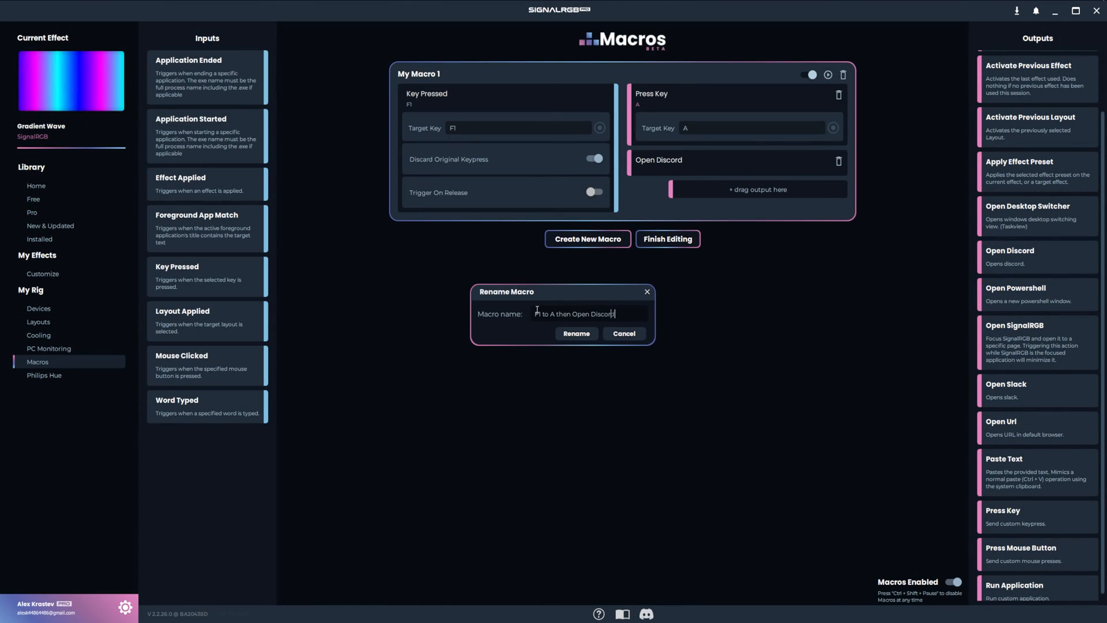
Confirm the name 'F1 to A then Open Discord' and remove its Open Discord output
left_click(576, 333)
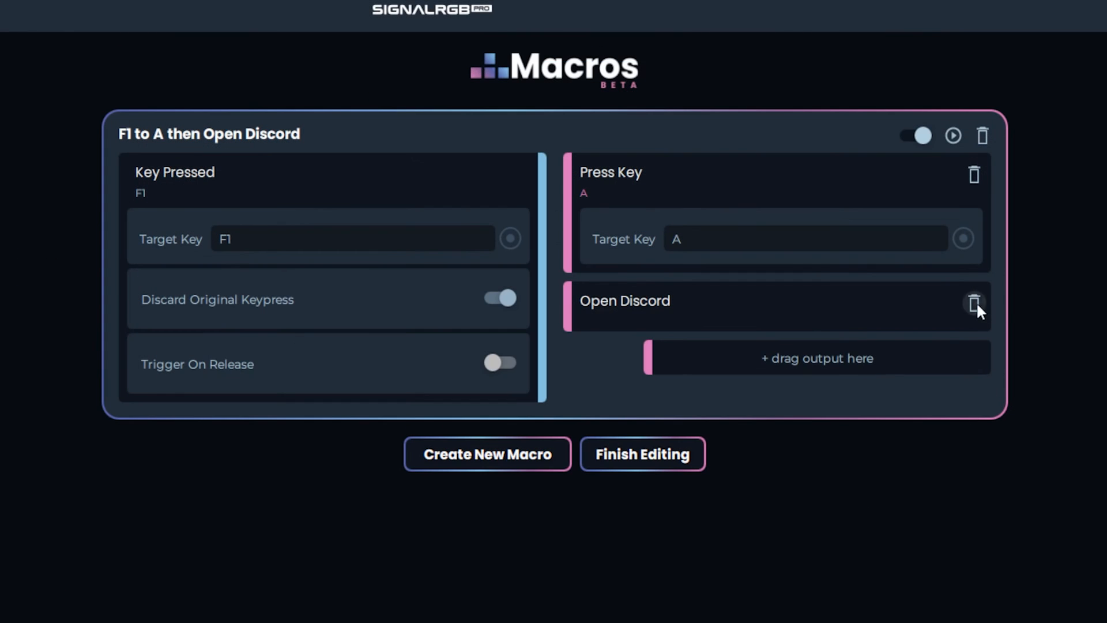
left_click(976, 302)
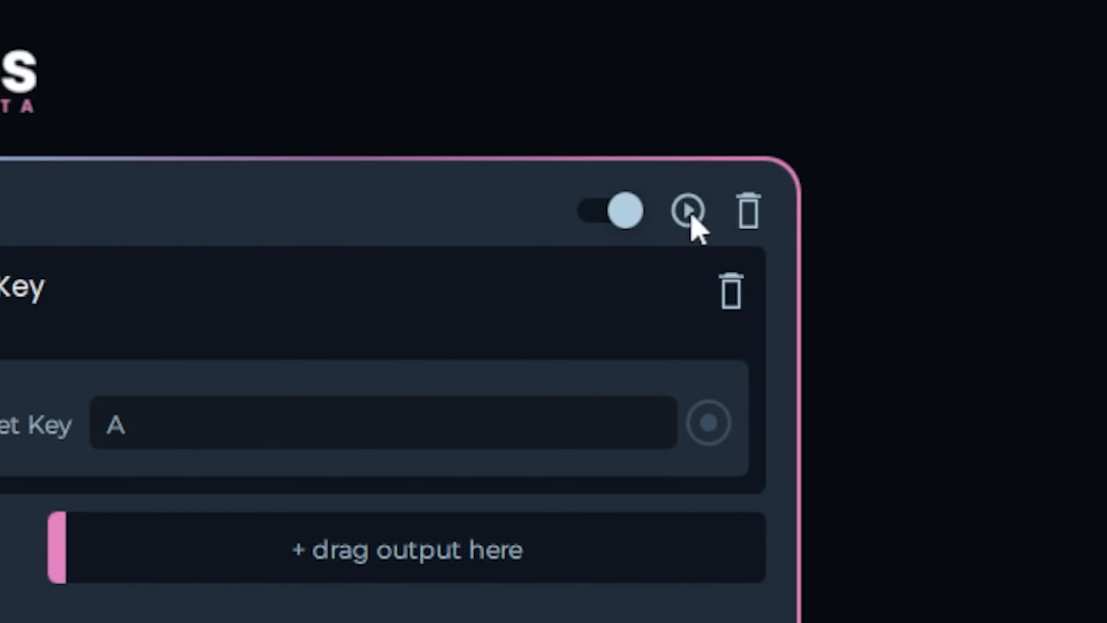
mouse_move(689, 245)
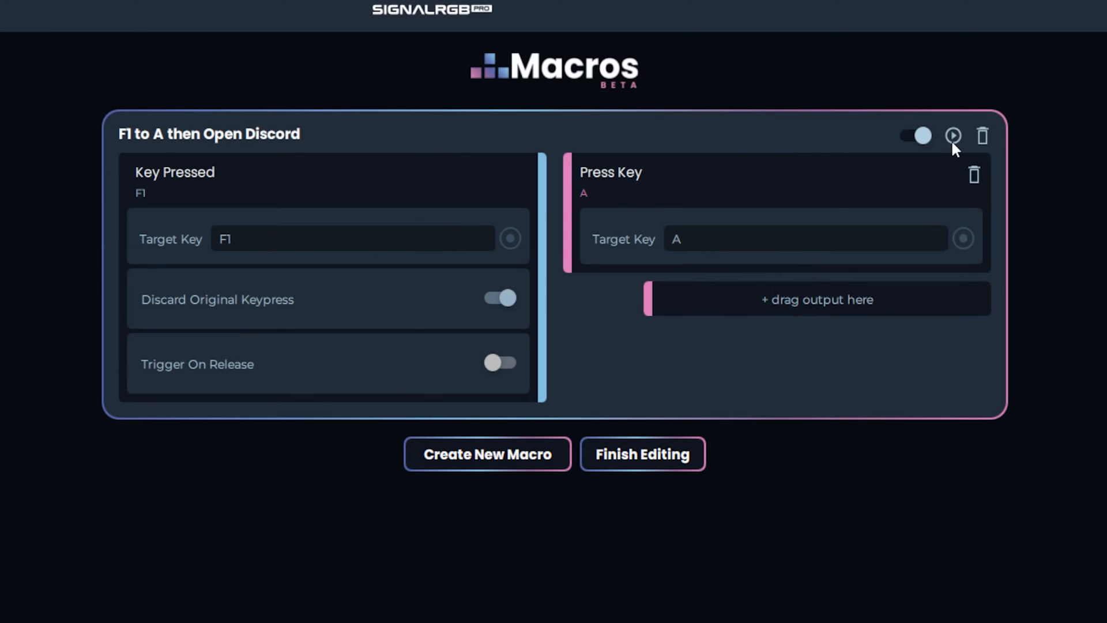
mouse_move(989, 140)
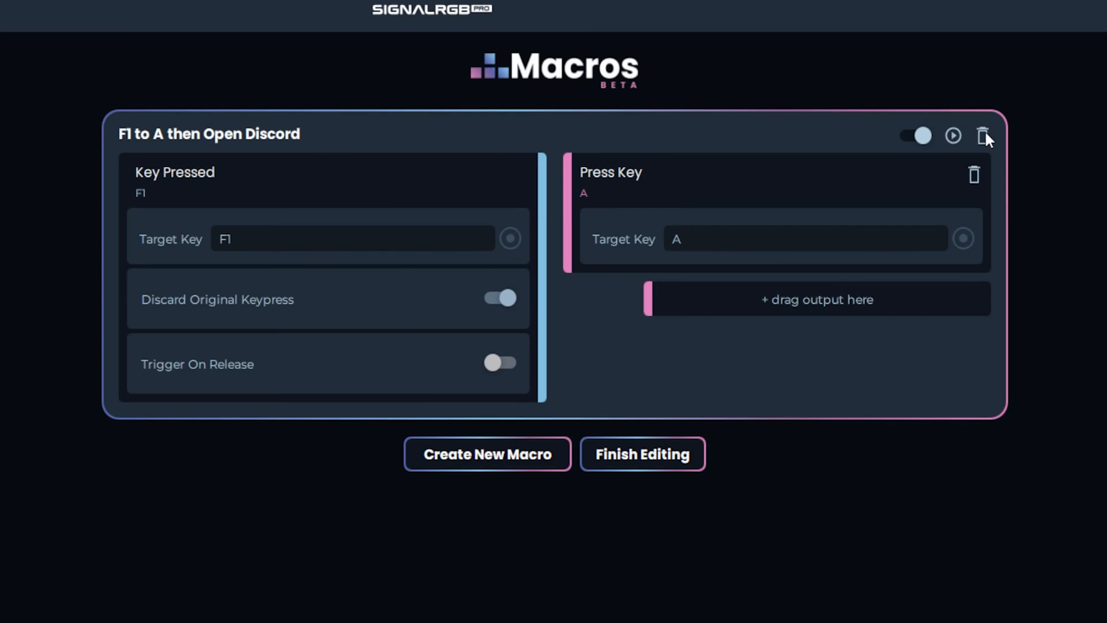
Permanently delete the F1 to A macro
left_click(981, 135)
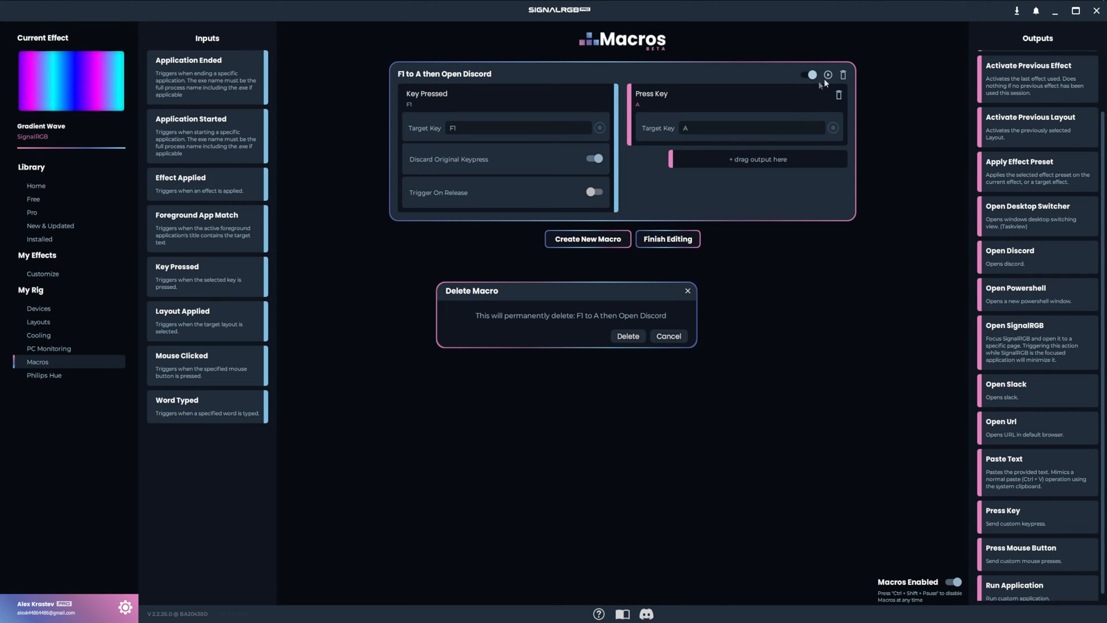
left_click(628, 337)
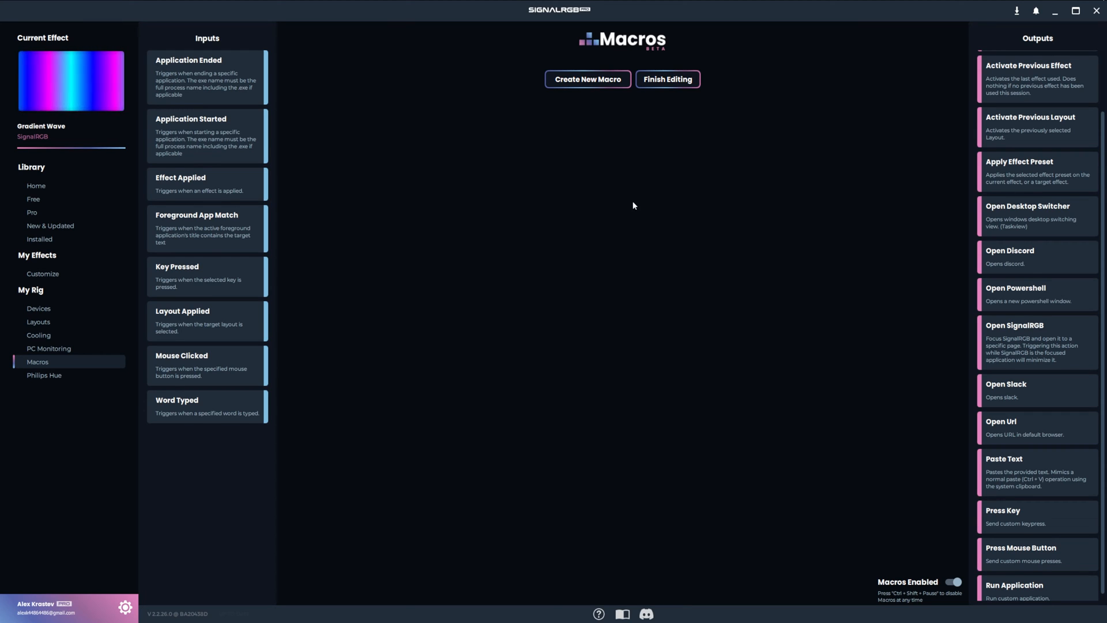
Create My Macro 1 with an Application Started trigger, still targeting notepad.exe
left_click(587, 78)
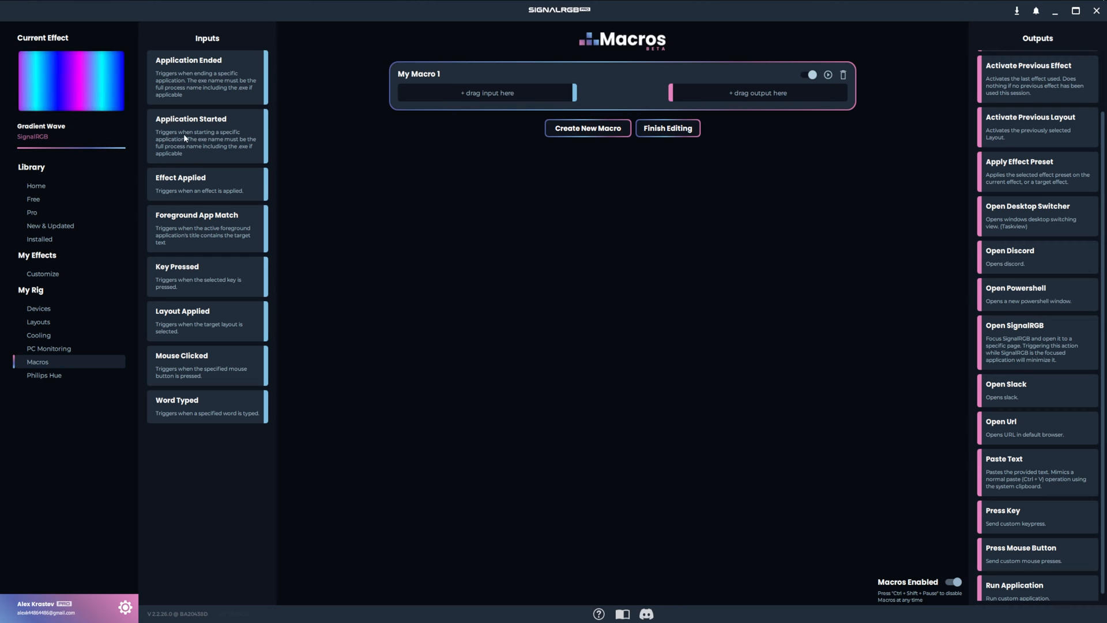
left_click_drag(191, 119, 485, 92)
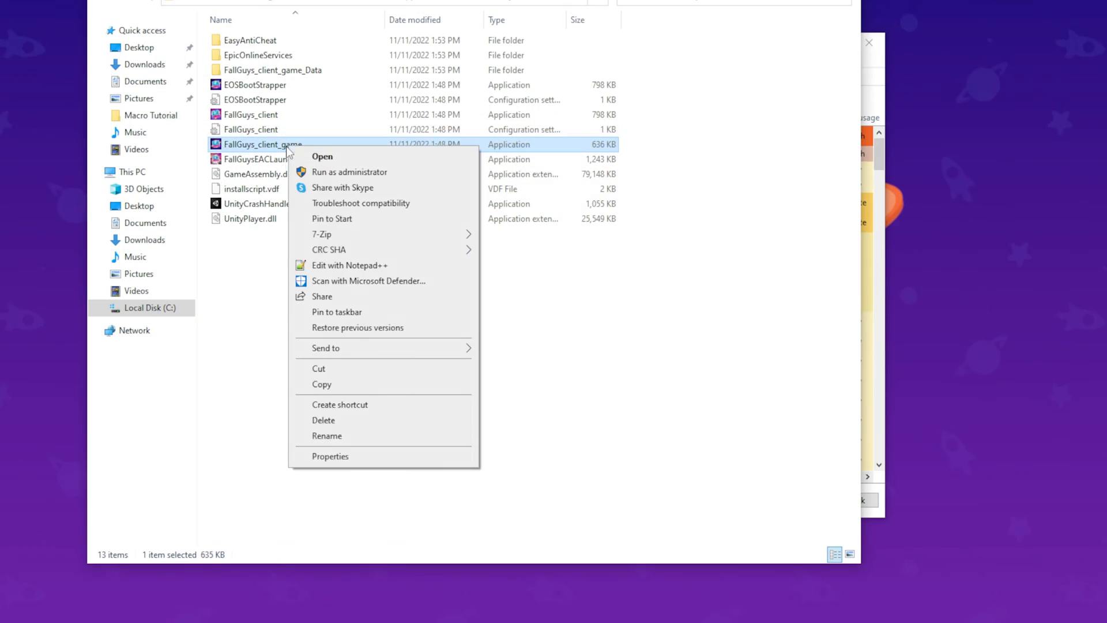
left_click(362, 295)
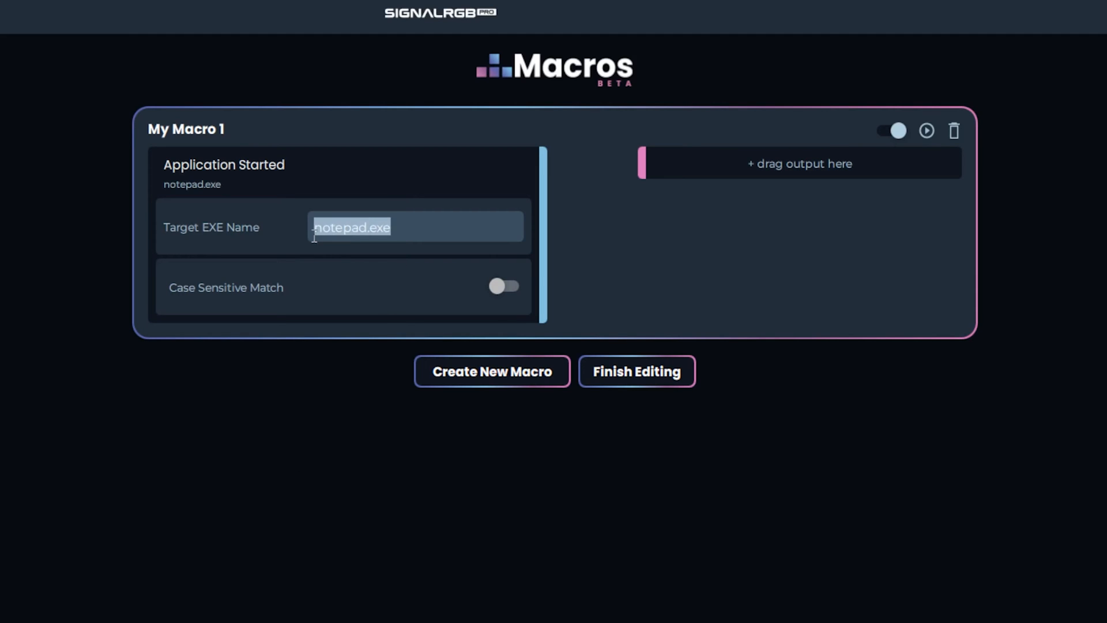
Target FallGuys_client_game.exe case-sensitively and activate the Custom Spiral effect
type("FallGuys_client_game.ex")
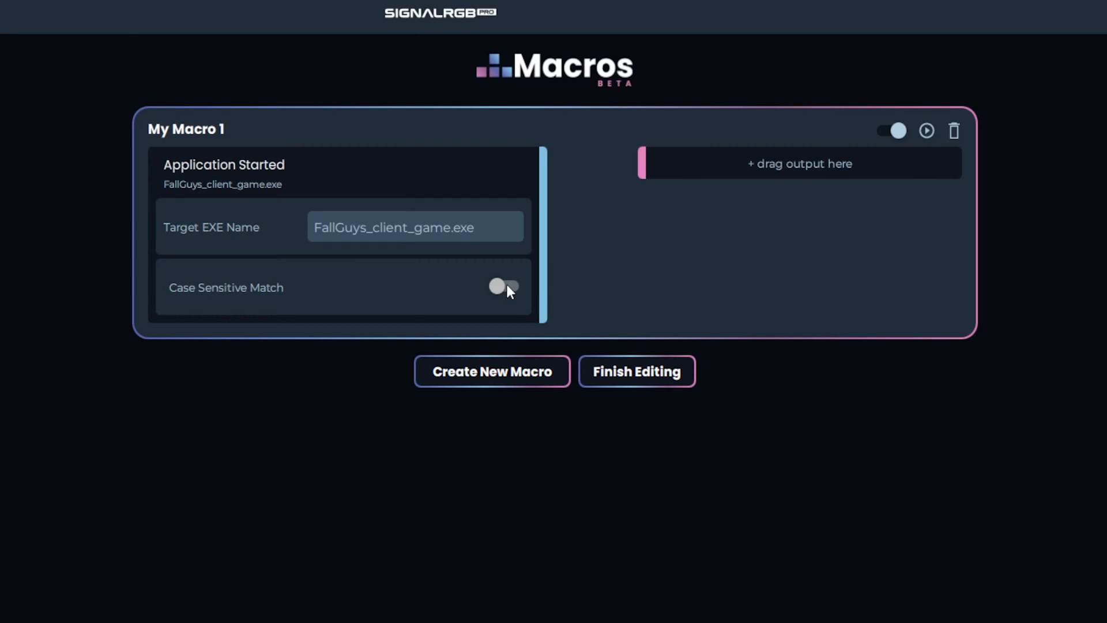
left_click(503, 286)
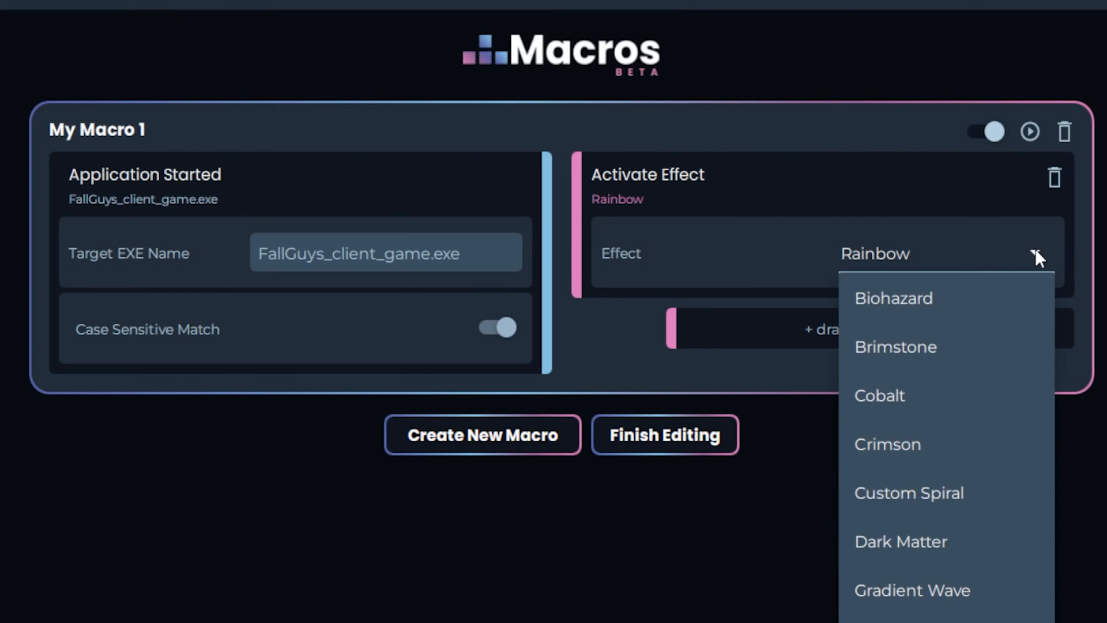
left_click(909, 492)
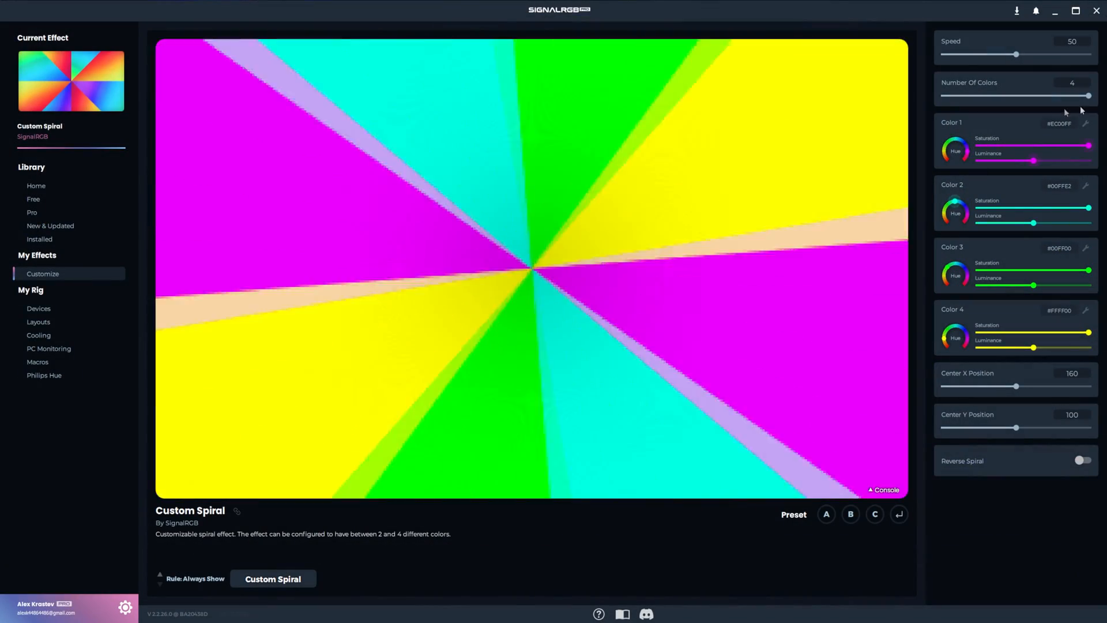
Set Custom Spiral to 2 colours at speed 17 and save as preset B
left_click_drag(1087, 96, 942, 96)
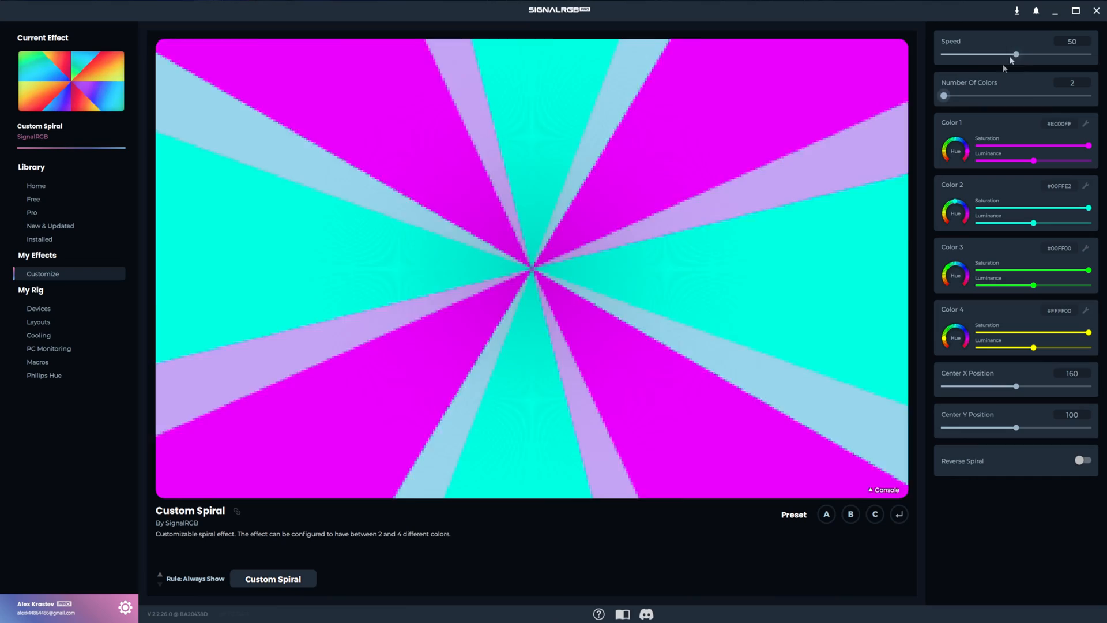
left_click_drag(1017, 55, 961, 54)
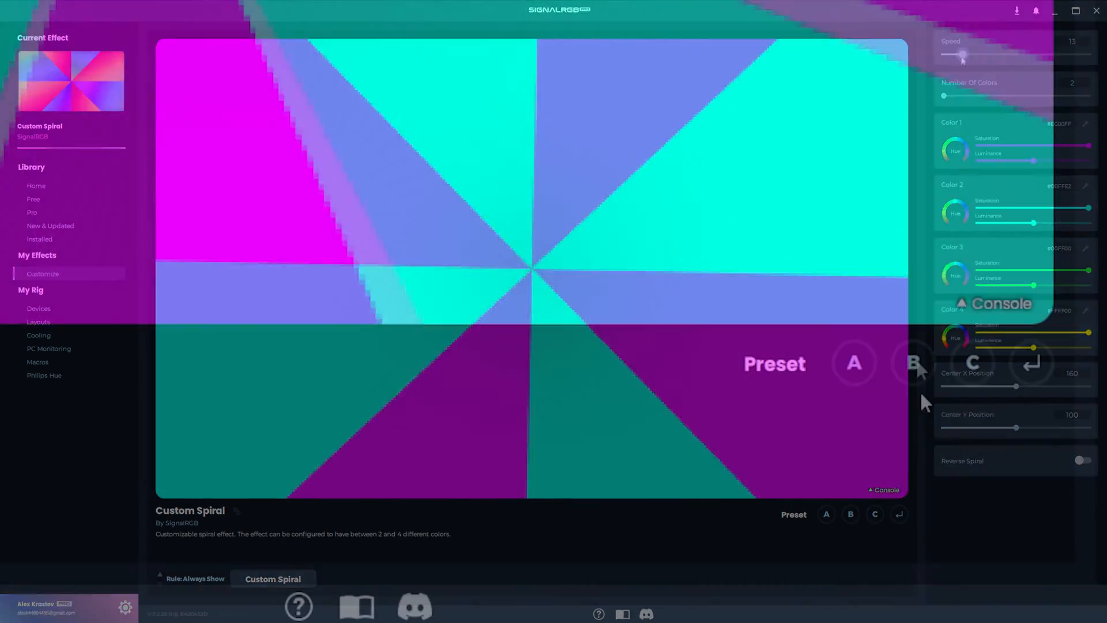
left_click(850, 514)
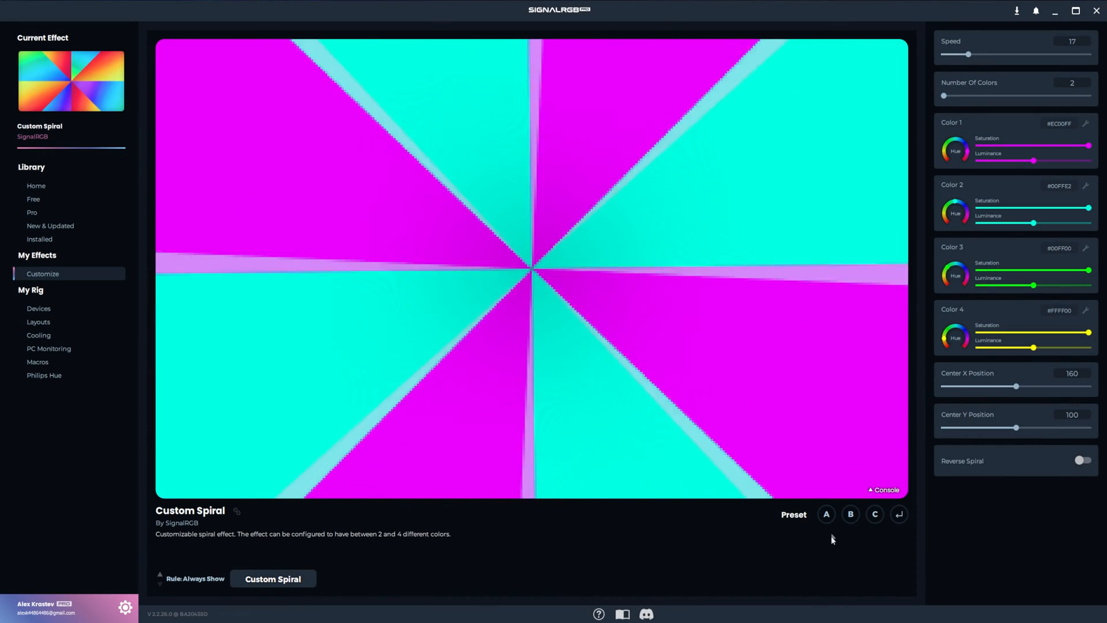
Add an Apply Effect Preset output applying preset B to Custom Spiral
left_click(38, 361)
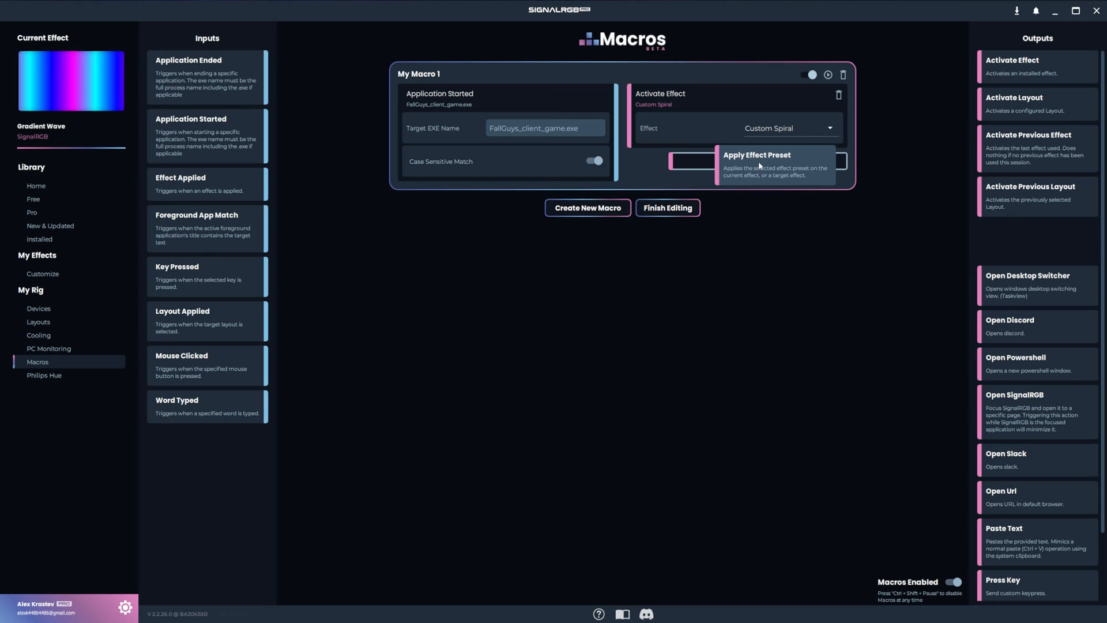
left_click(756, 161)
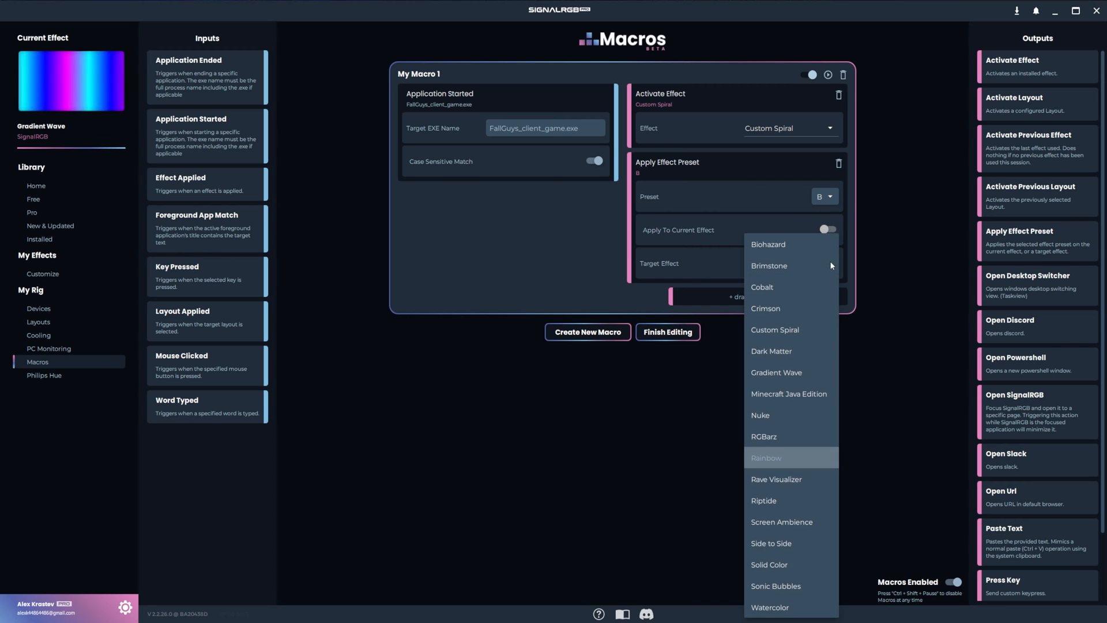
left_click(775, 330)
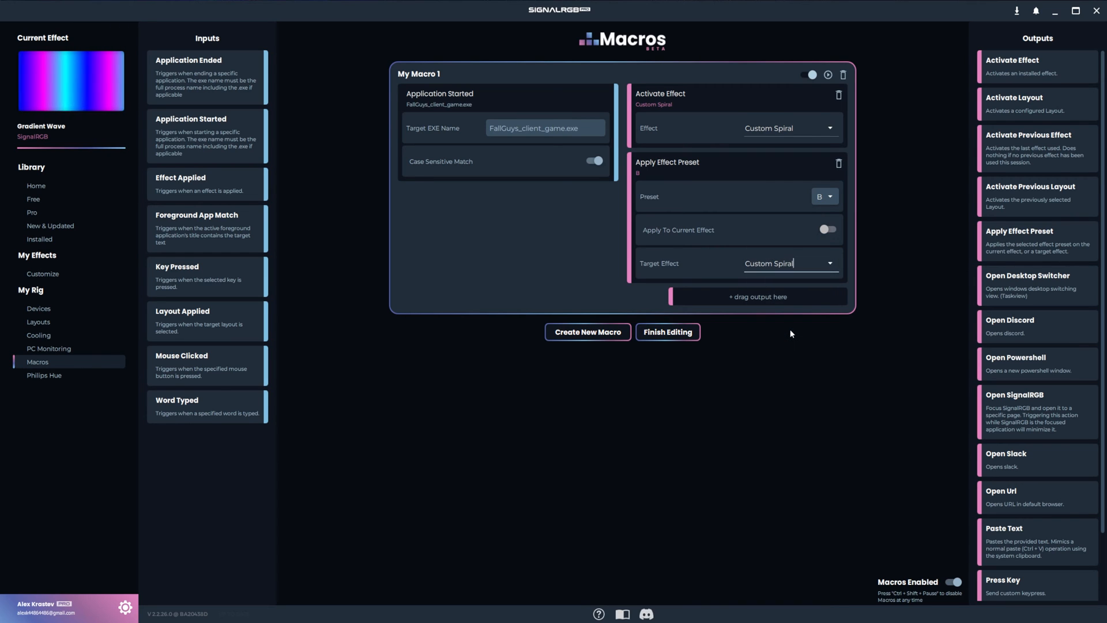